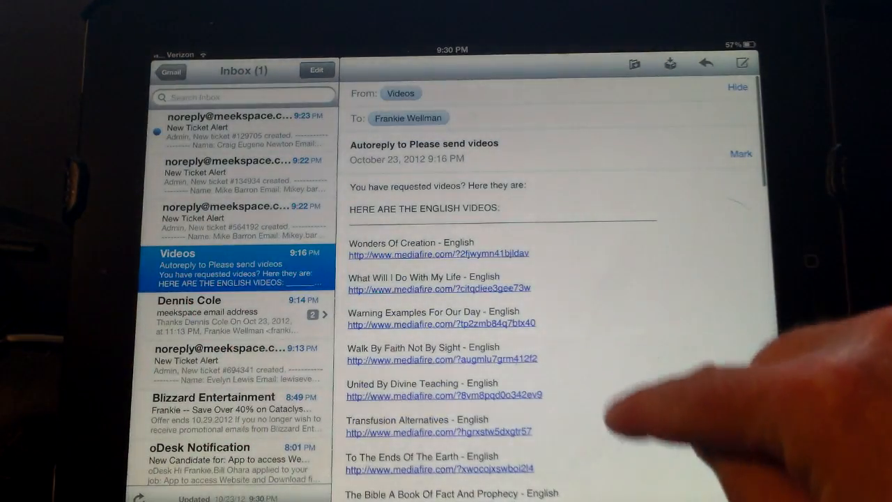
Step: Scroll through the Videos email's list of Mediafire links
scroll(up, 3)
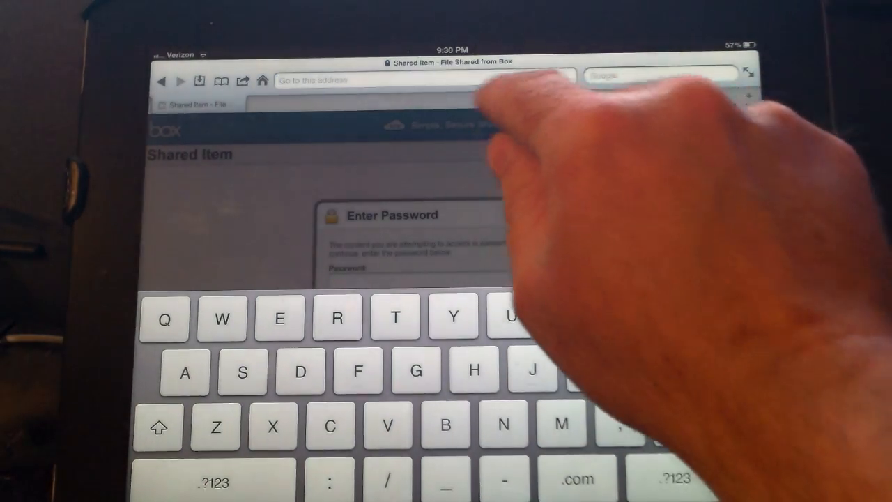
Step: Paste the copied To The Ends Of The Earth mp4 link into the address bar and confirm the download
click(421, 80)
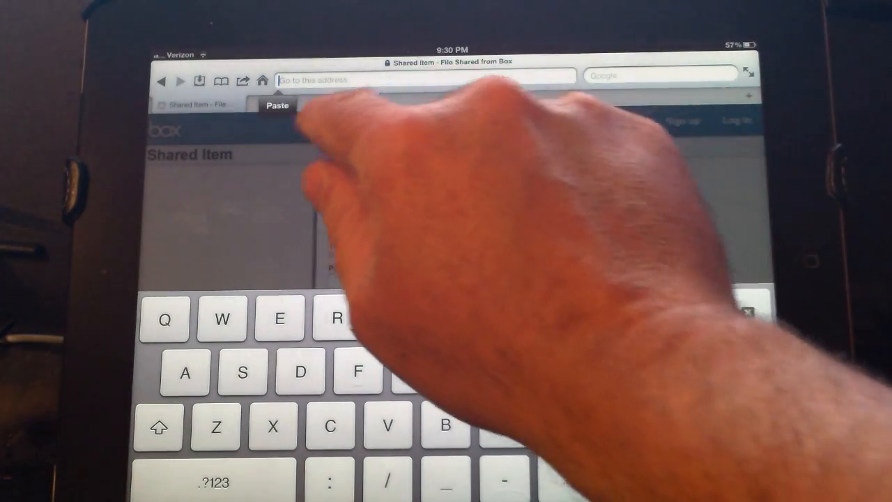
click(277, 106)
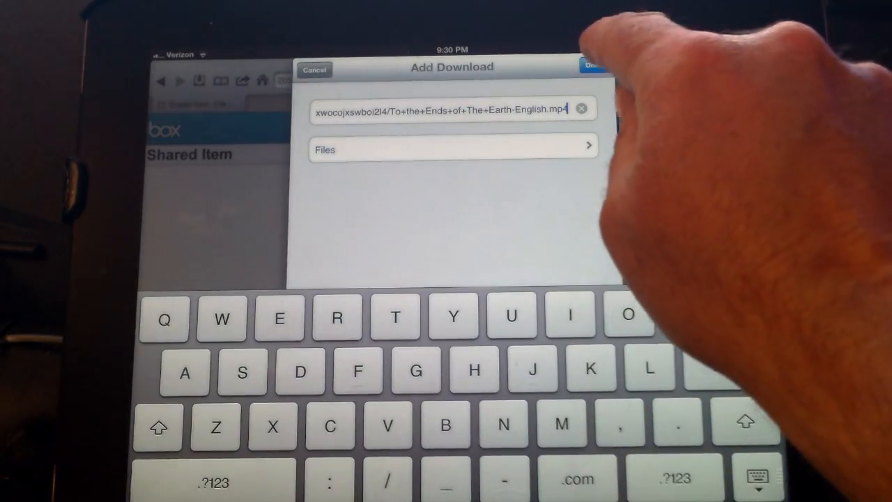
click(594, 65)
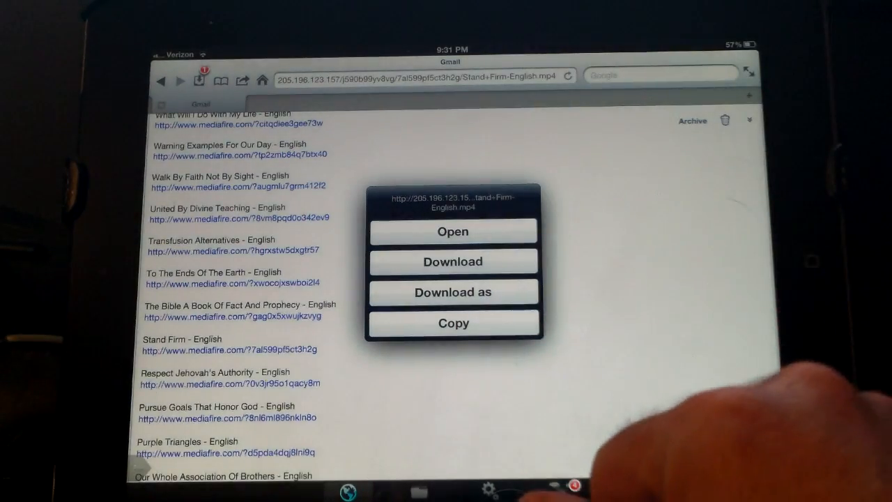
Step: Choose Download as on the Stand Firm link and confirm the Stand Firm-English.mp4 download
click(453, 292)
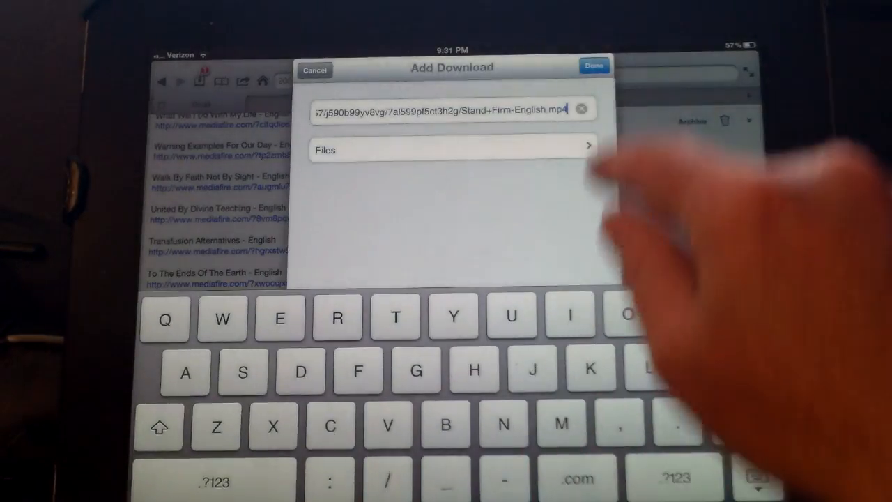
click(594, 65)
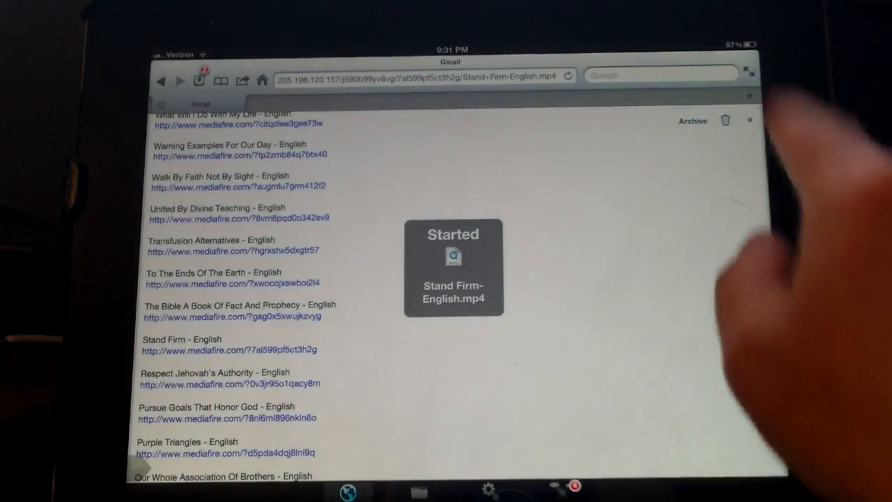